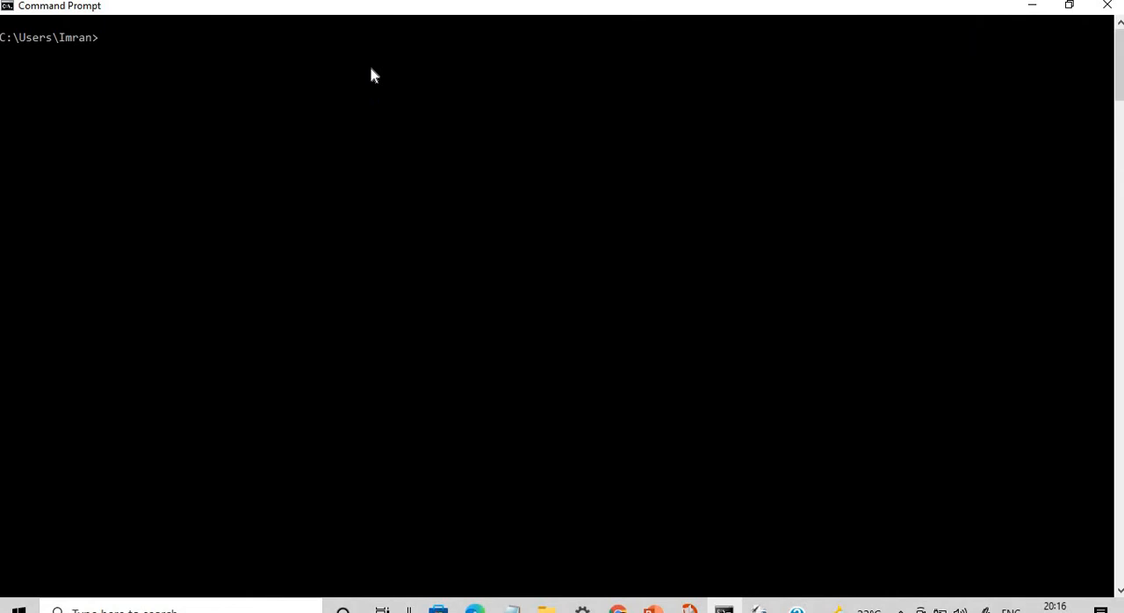
mouse_move(87, 436)
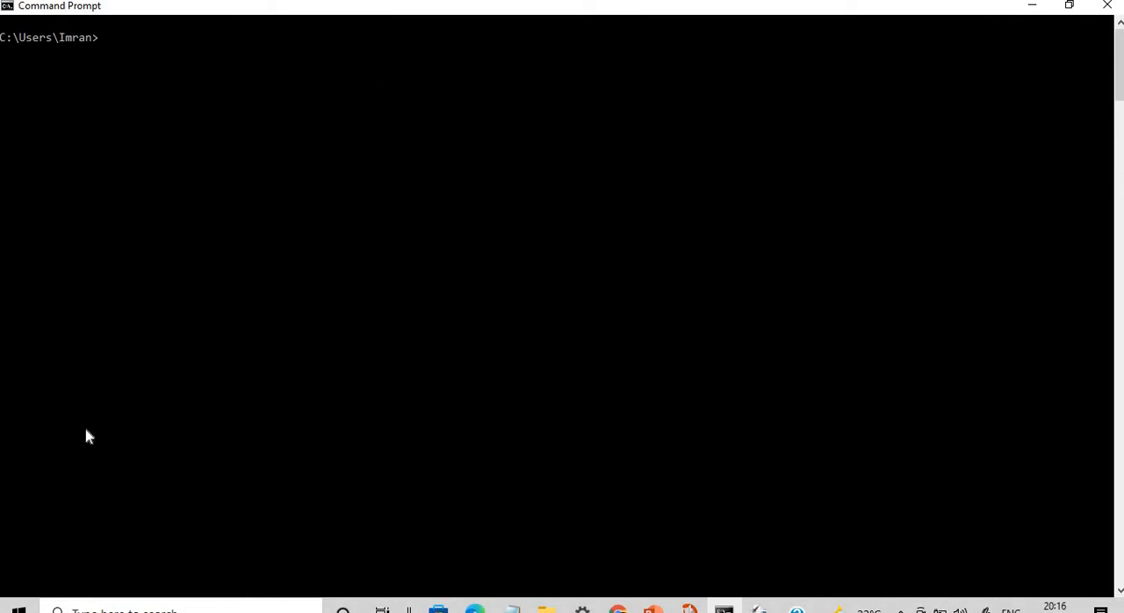
mouse_move(271, 407)
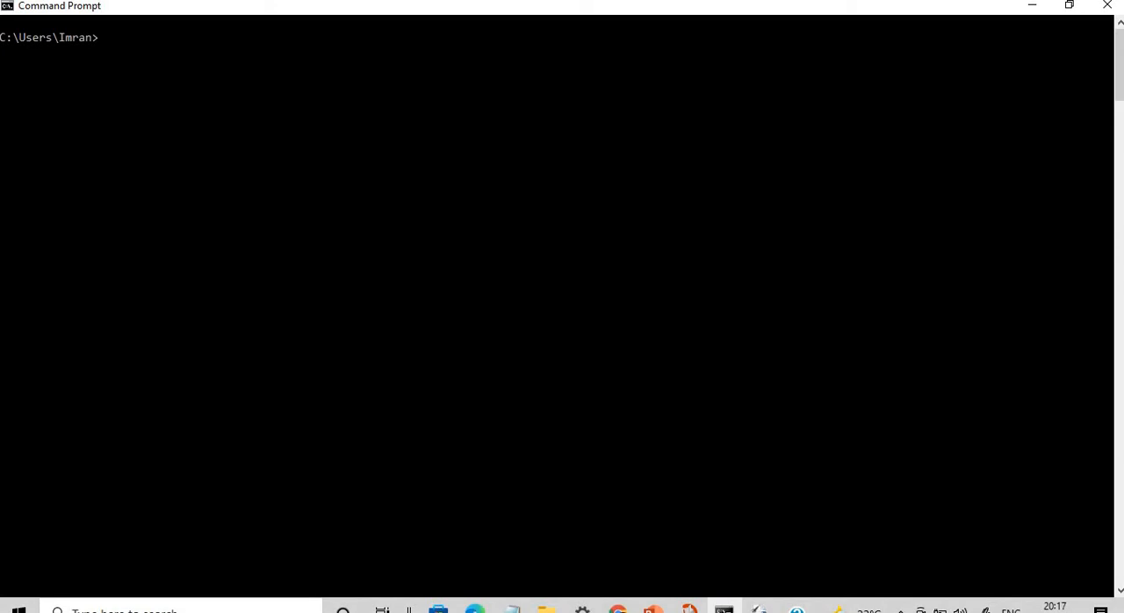
mouse_move(468, 288)
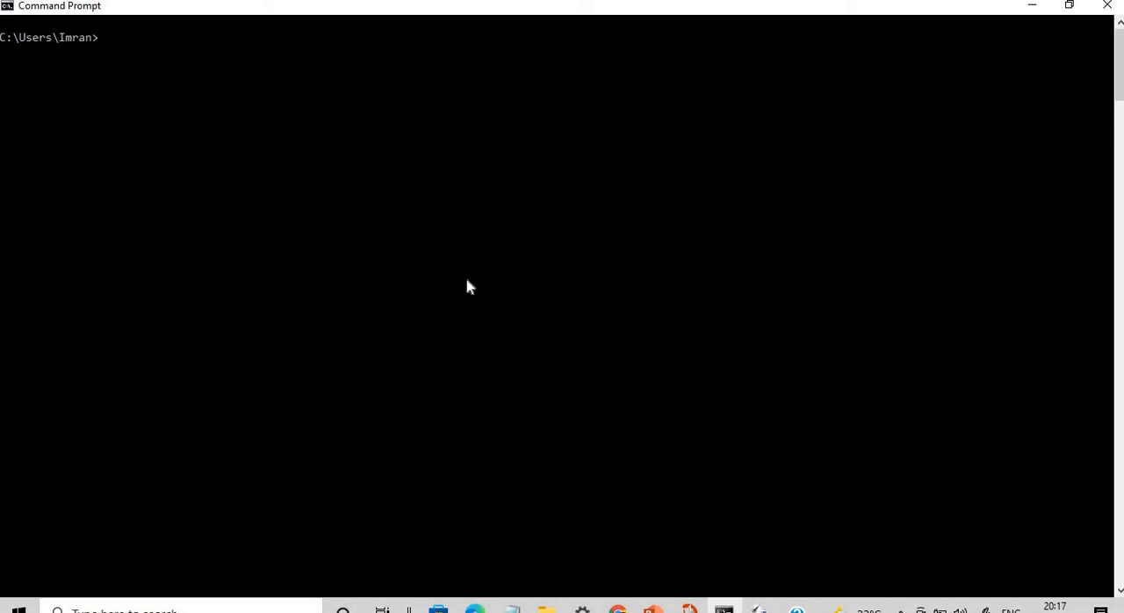
Step: Uninstall jupyter 1.0.0 with pip, answering y, then rerun jupyter to see its usage help
text(jupyter)
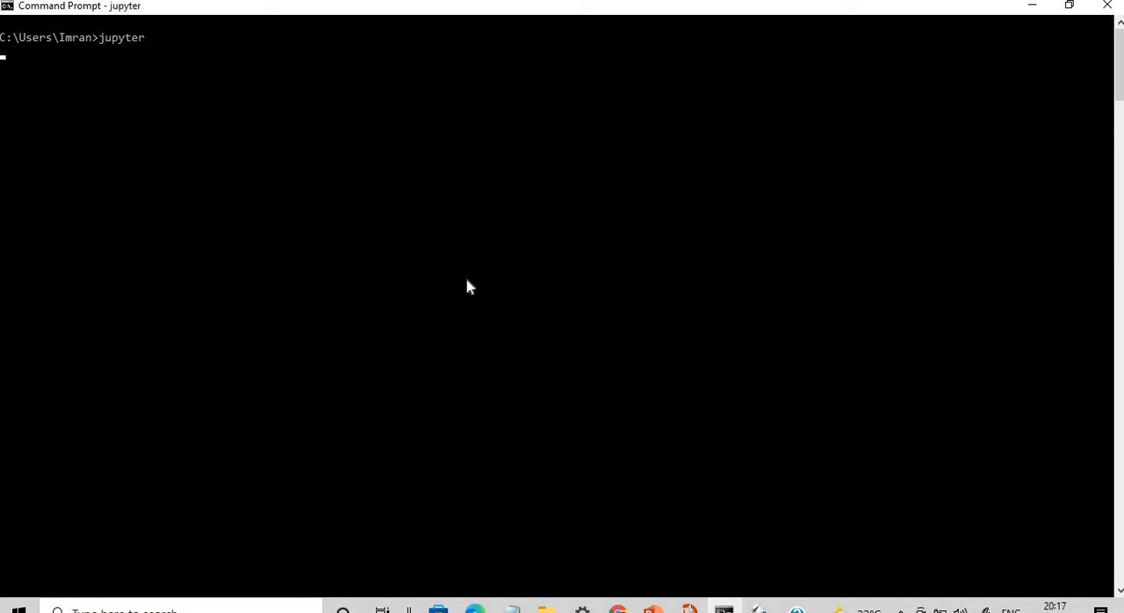
key(Return)
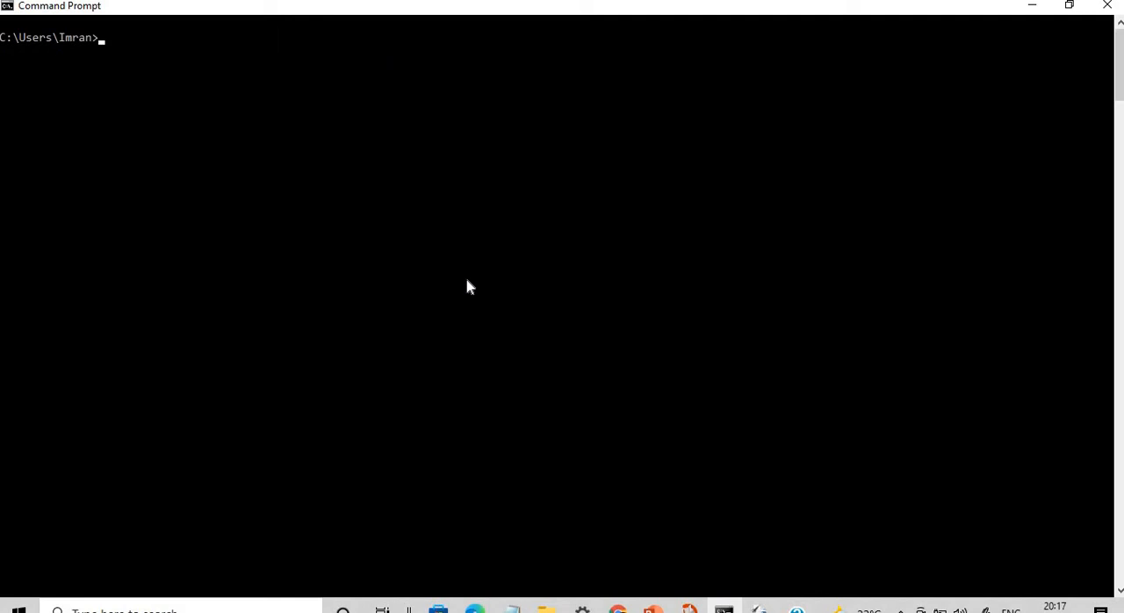
text(pip uninstall ju)
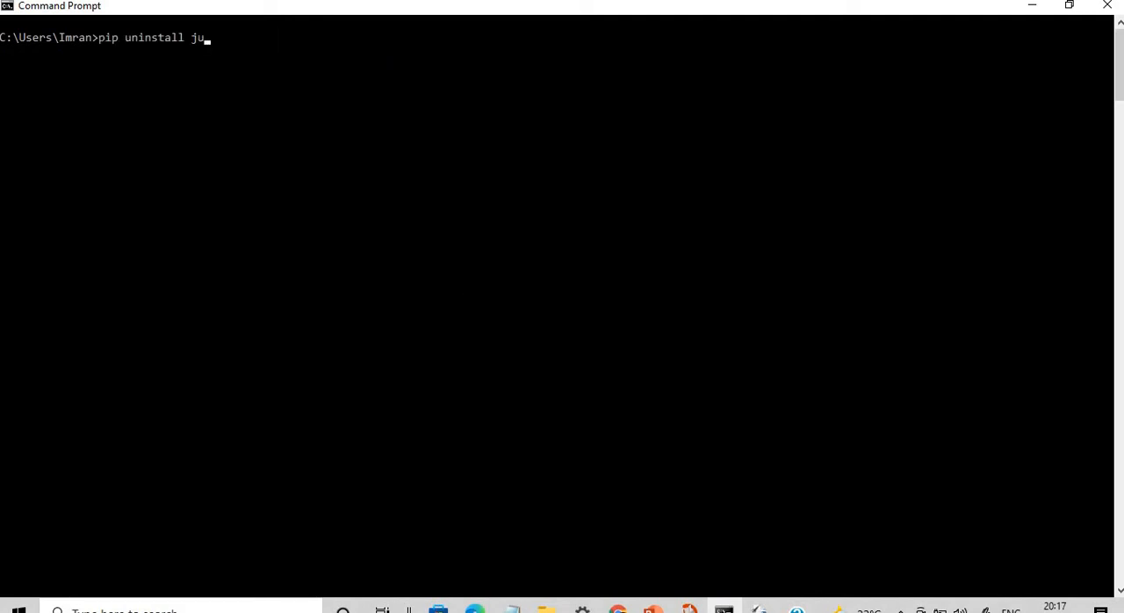
key(Return)
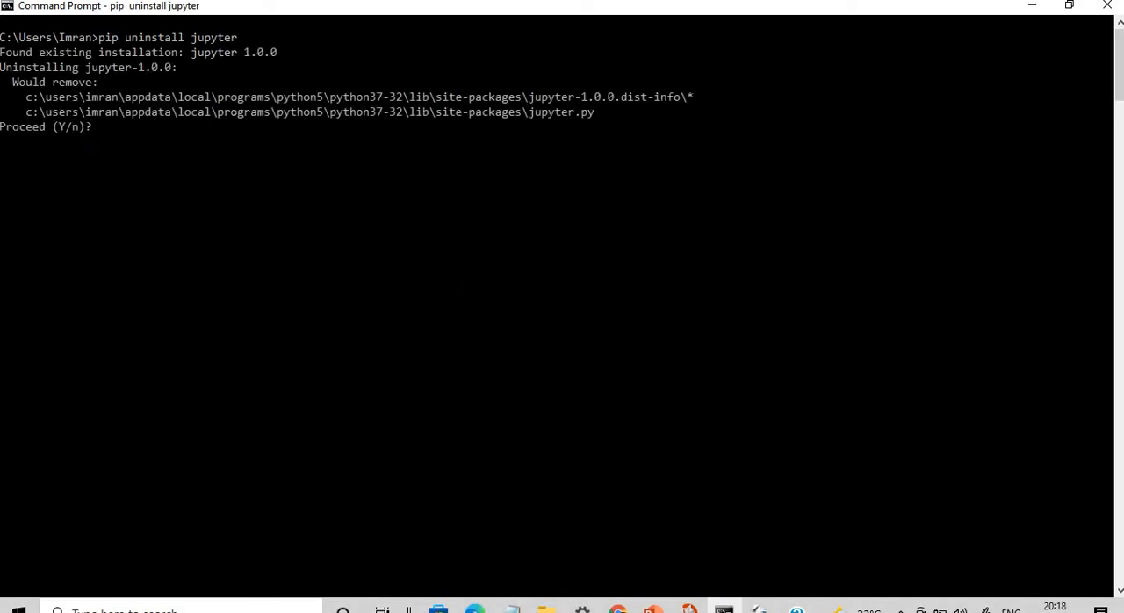
text(y)
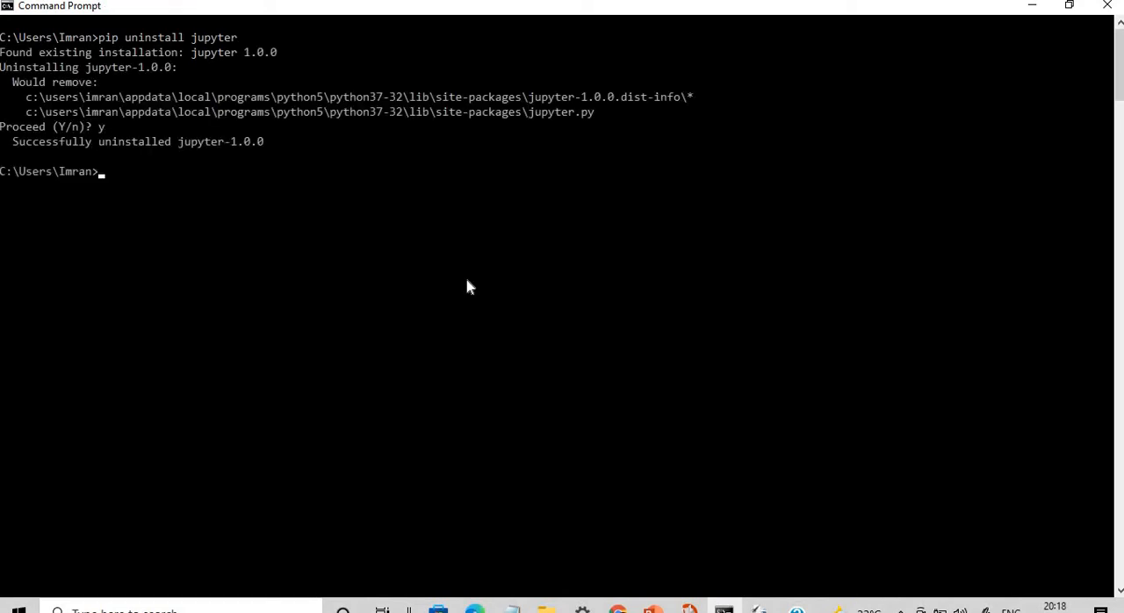
text(jupyte)
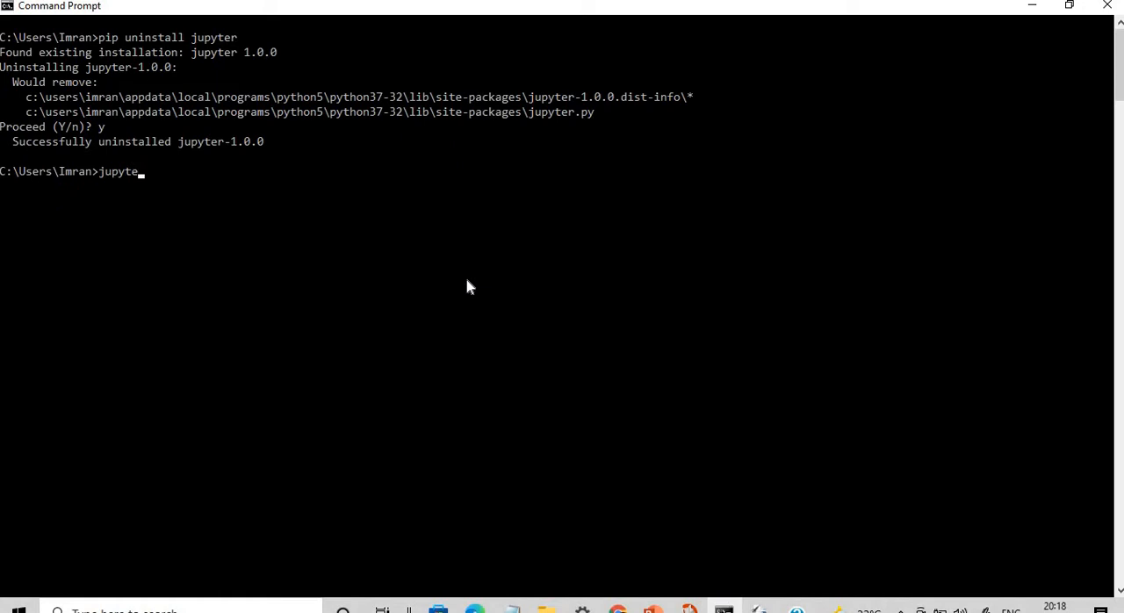
key(Return)
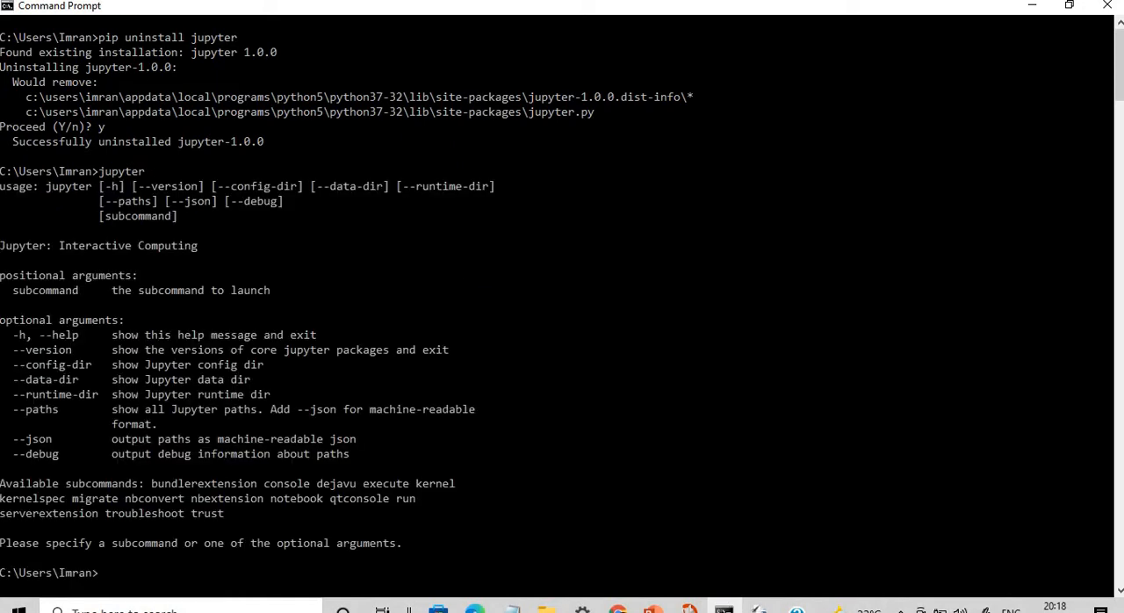
mouse_move(468, 288)
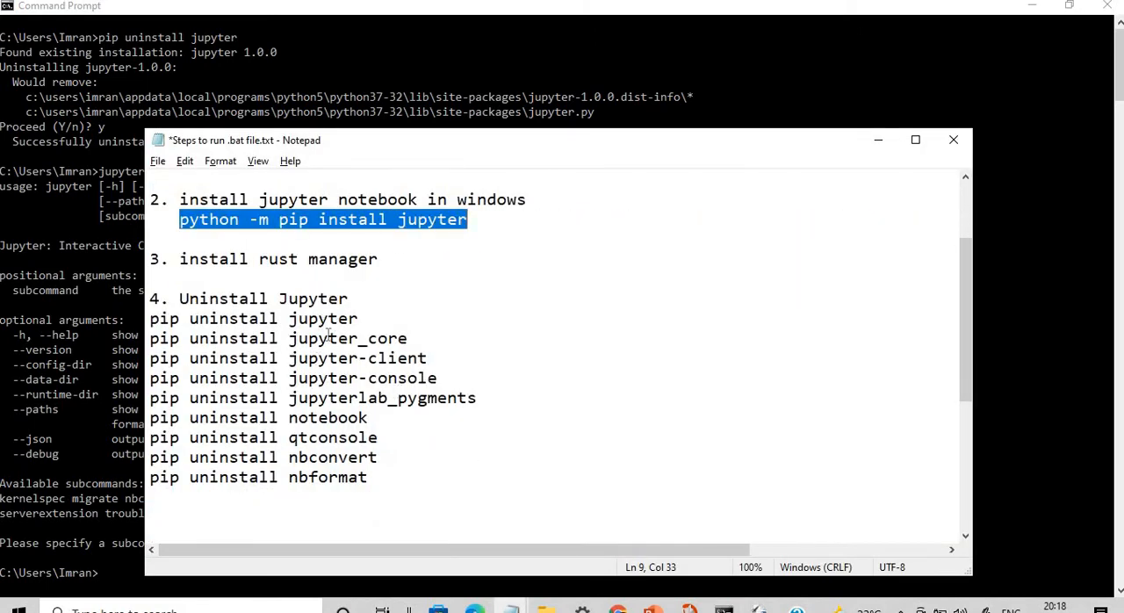
mouse_move(332, 437)
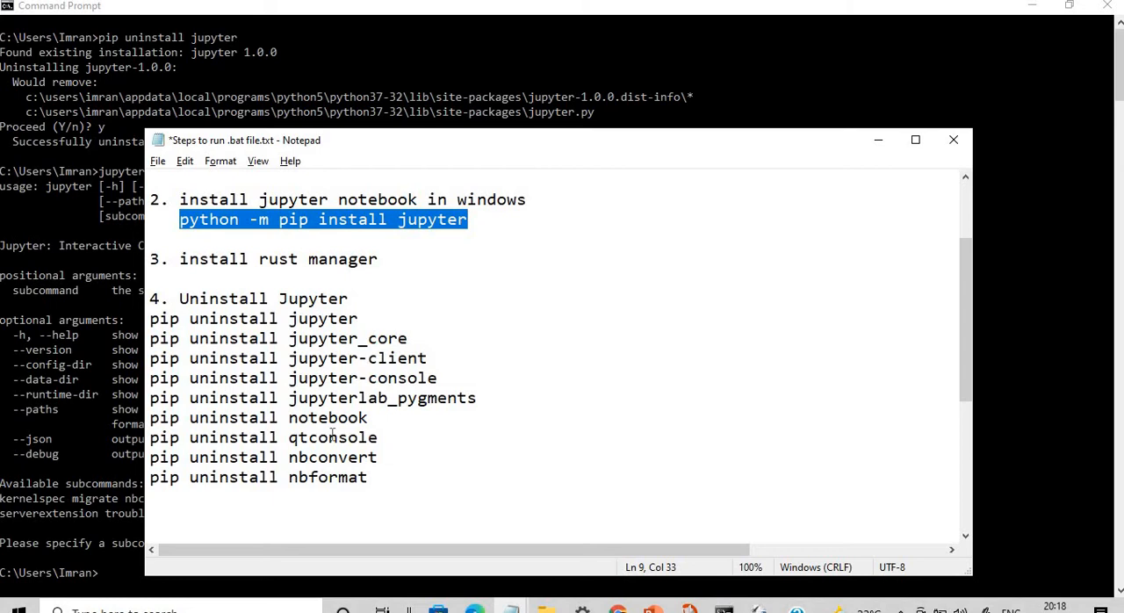
mouse_move(383, 490)
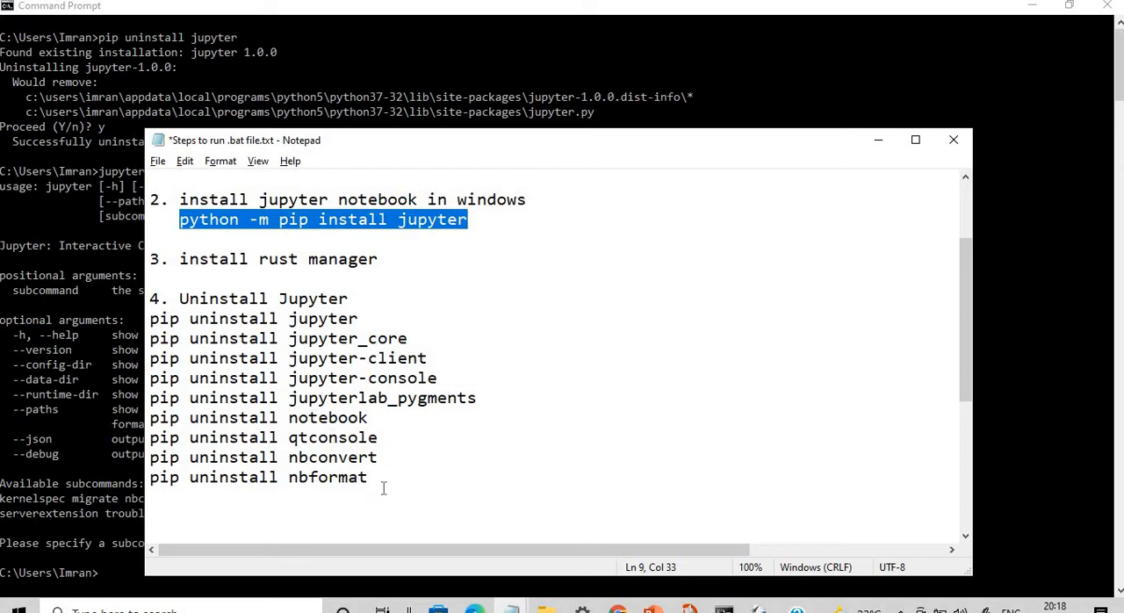
Step: Select the pip uninstall command lines in the 'Steps to run .bat file' notes
click(383, 488)
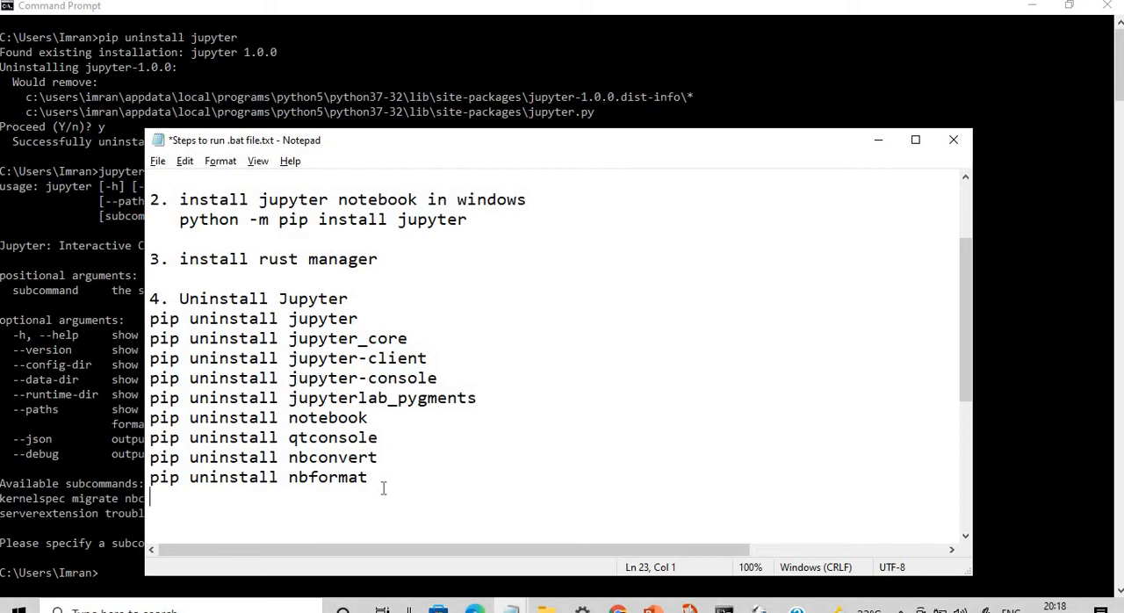
mouse_move(168, 340)
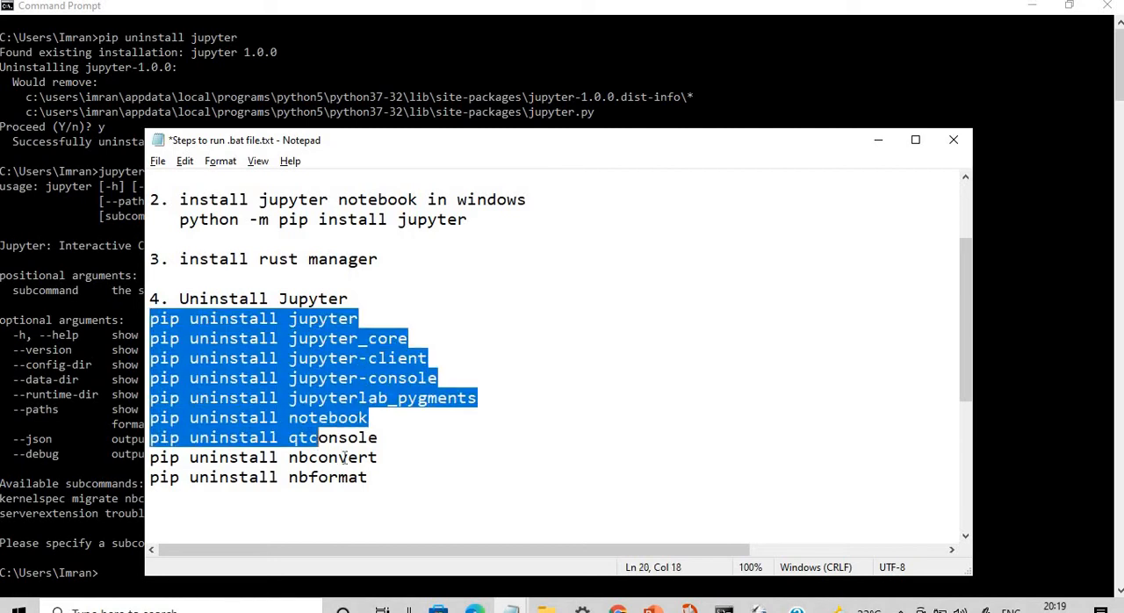
drag(378, 437, 367, 477)
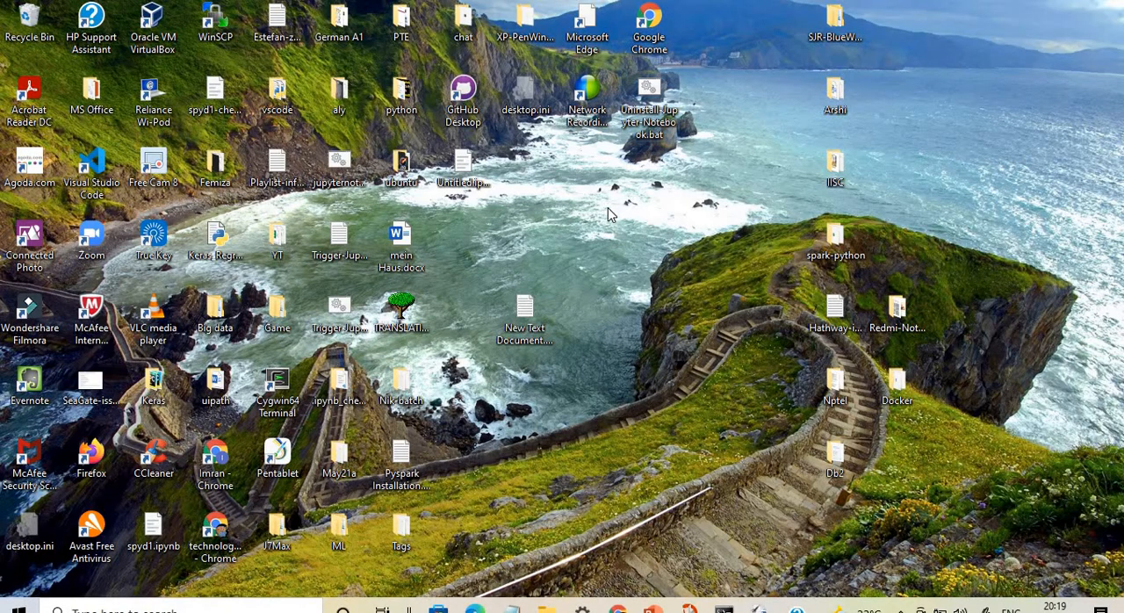
Step: Create a new Text Document on the desktop and open it in Notepad
right_click(609, 214)
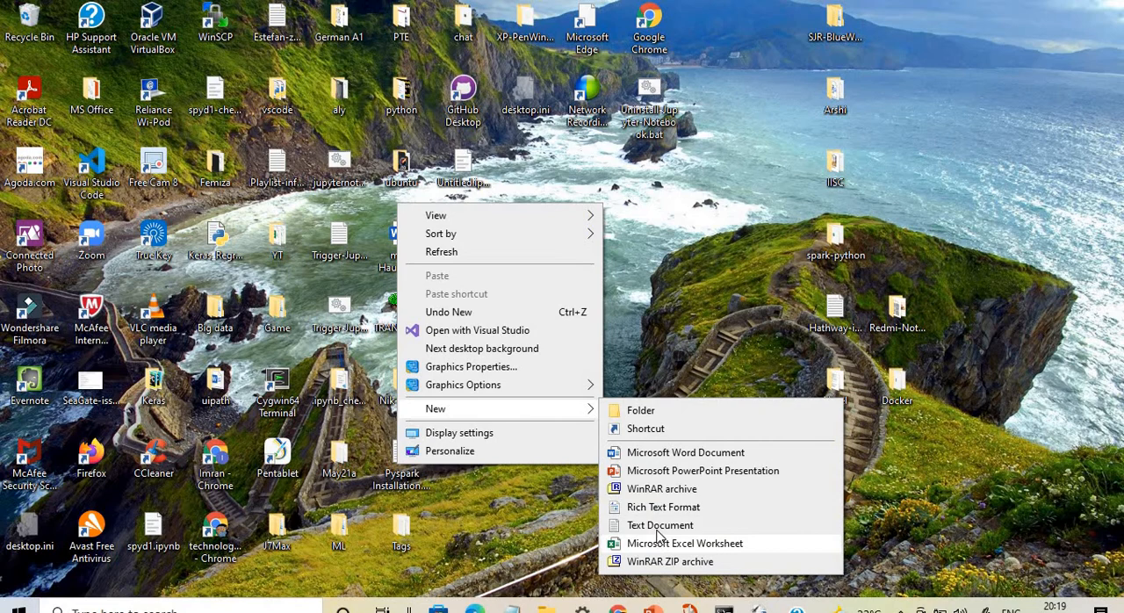
click(659, 524)
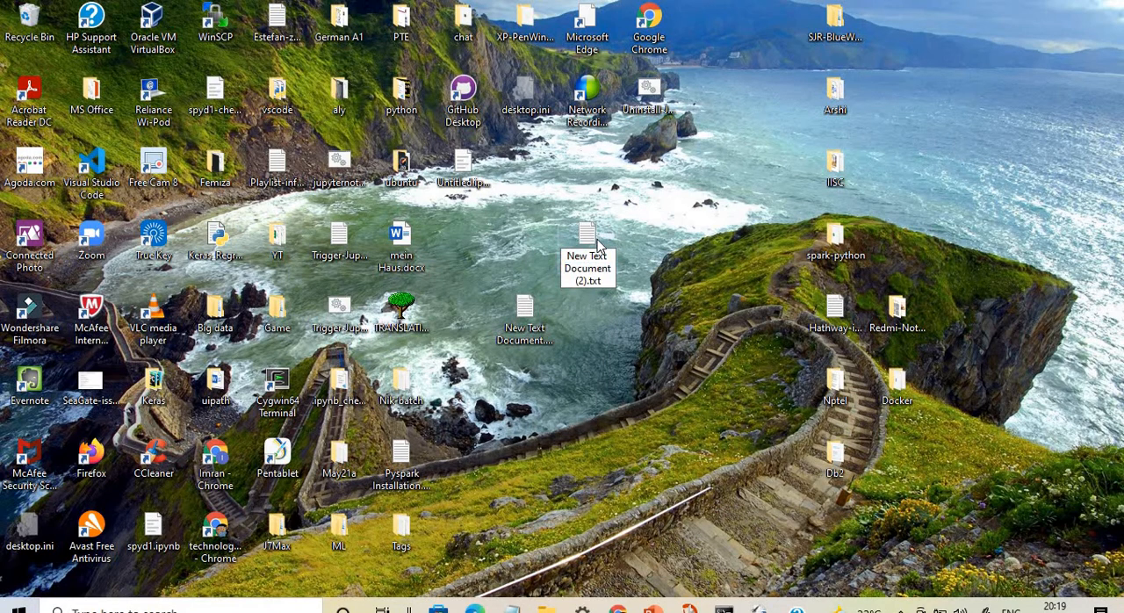
double_click(587, 235)
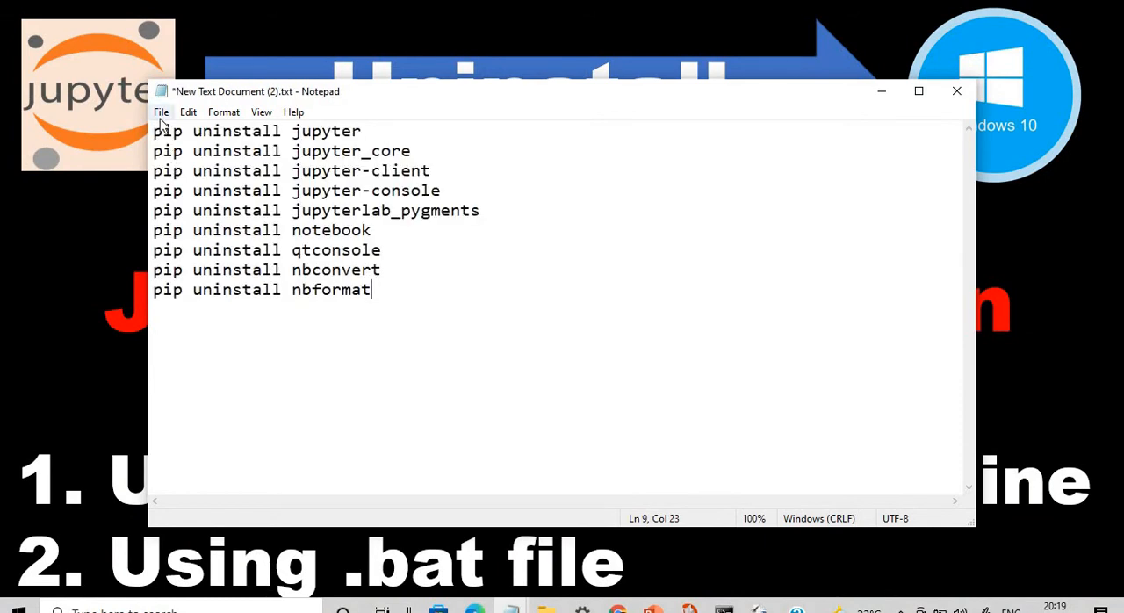
Step: Open Notepad's Save As dialog for the uninstall commands file
click(161, 112)
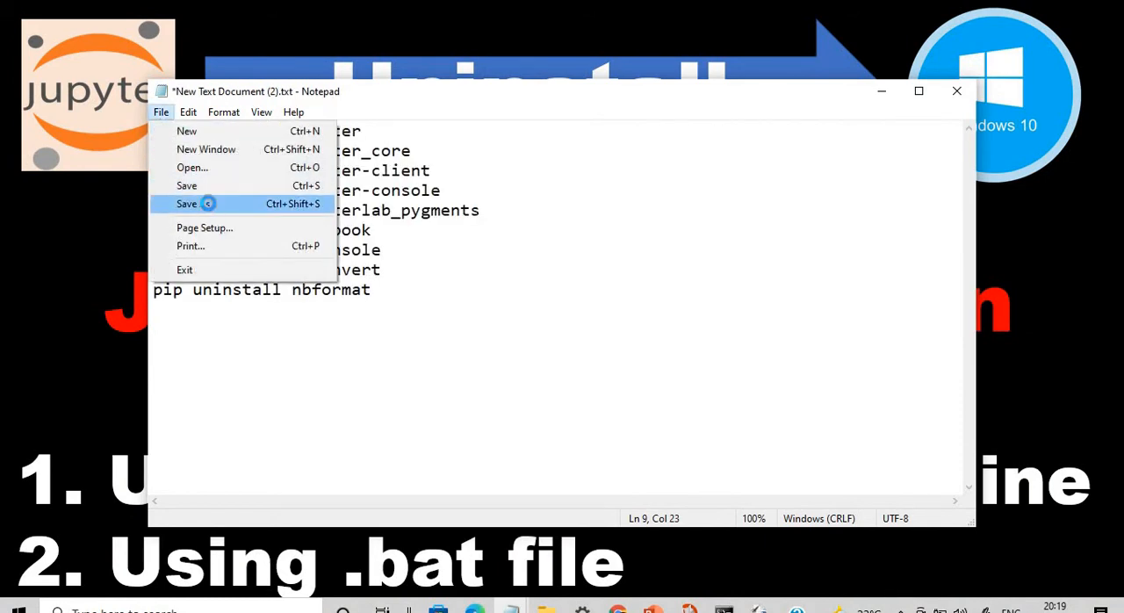
click(186, 203)
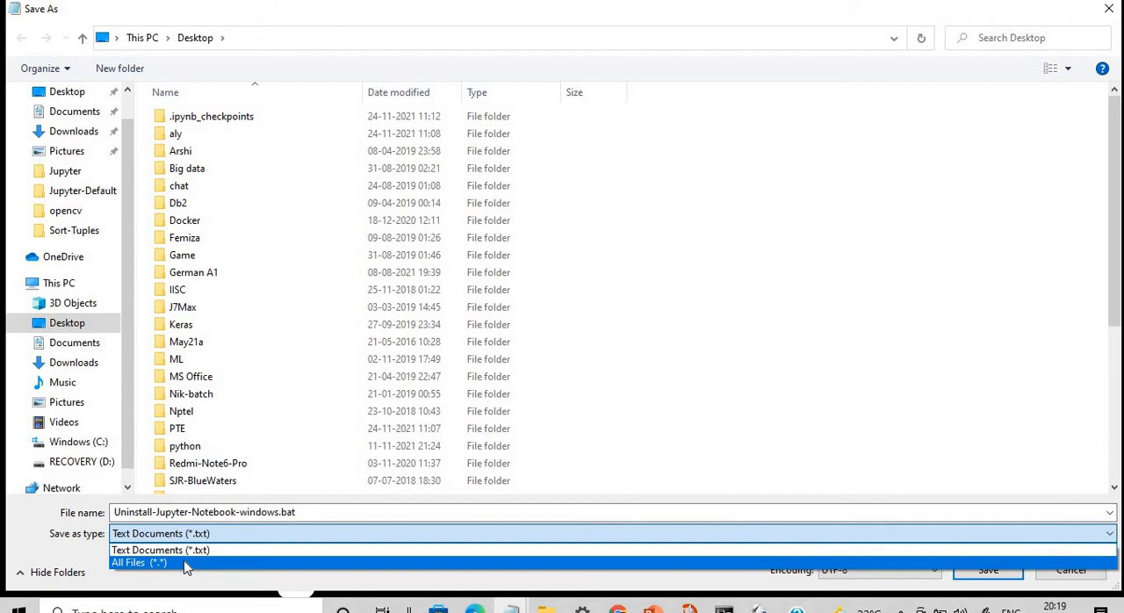
Step: Set the save type to All Files (*.*) and save the batch file
click(139, 562)
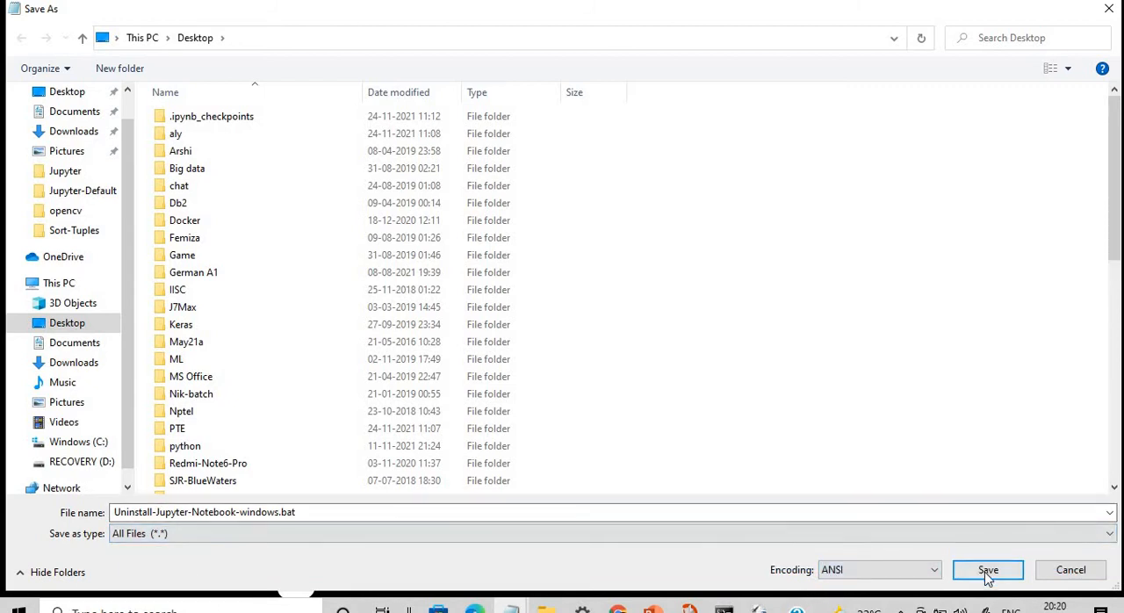
click(988, 570)
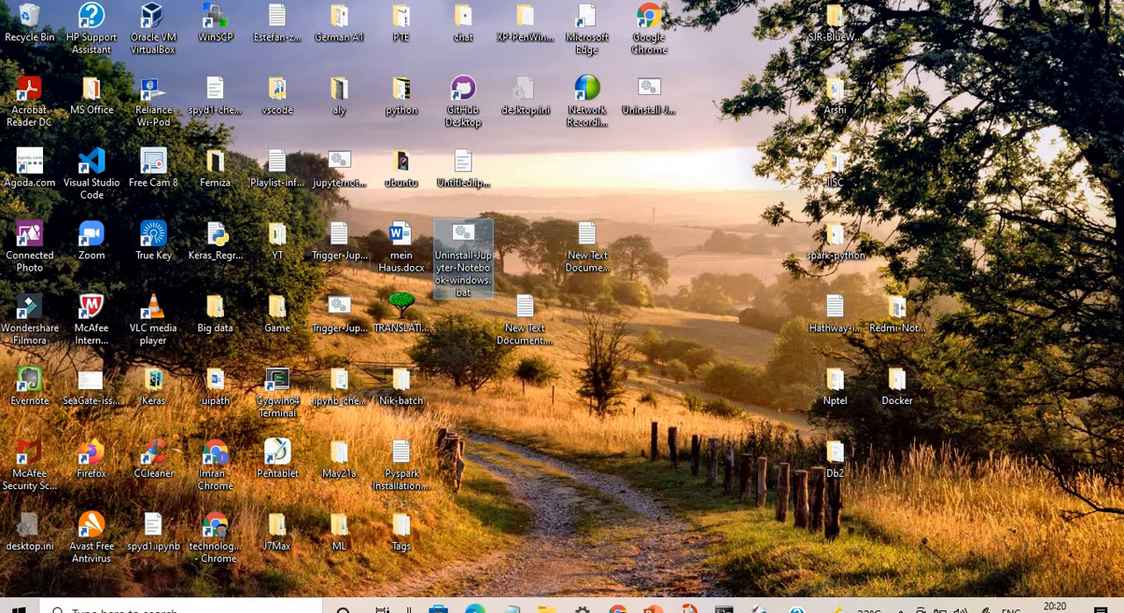
right_click(462, 255)
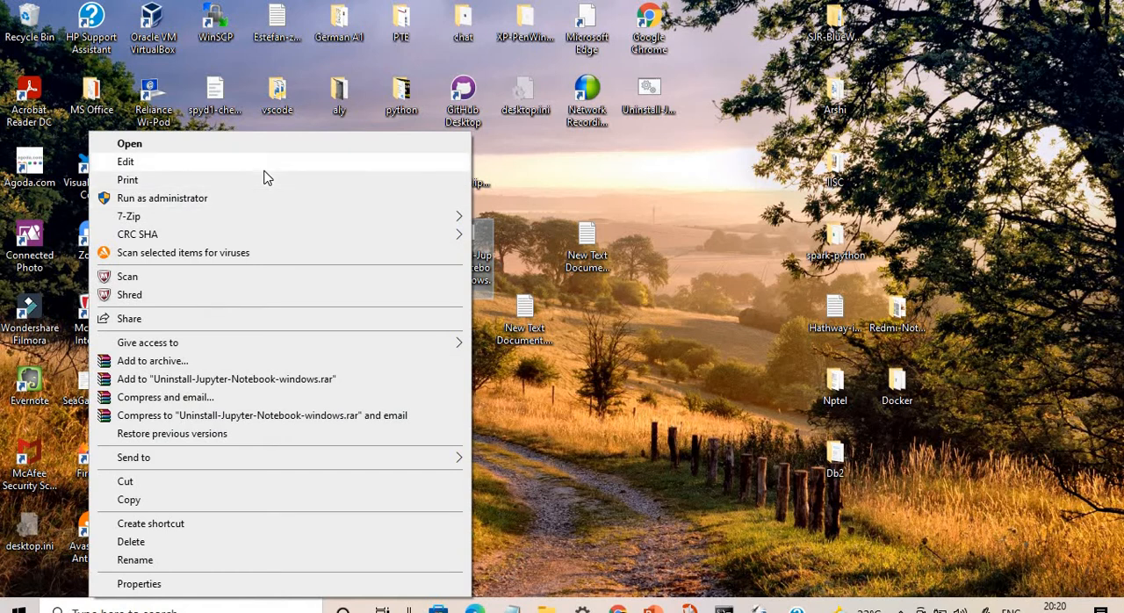
click(126, 162)
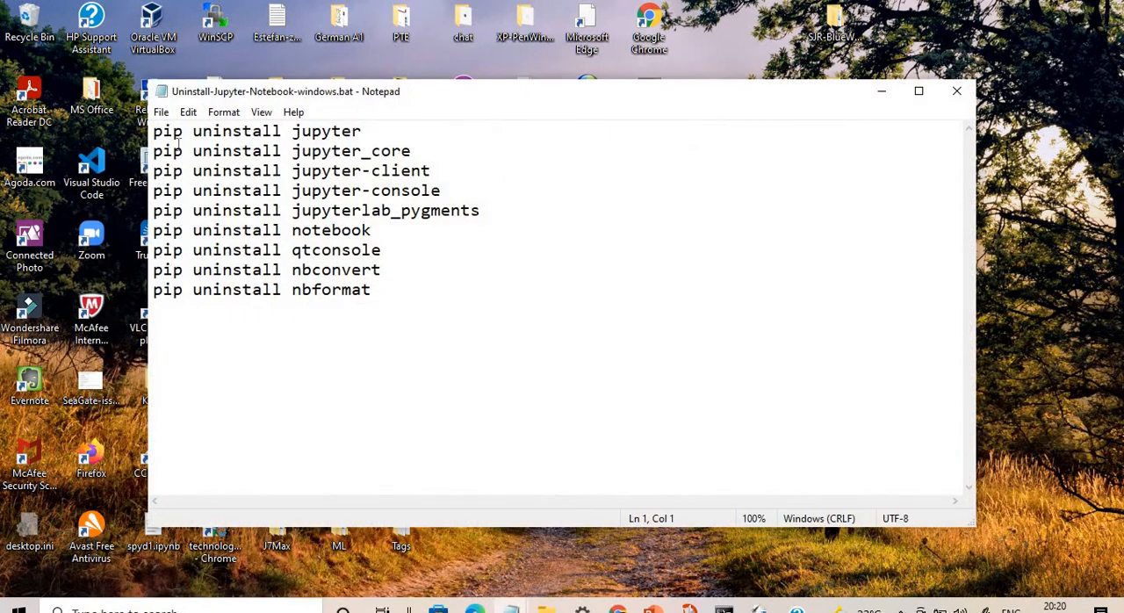
mouse_move(554, 202)
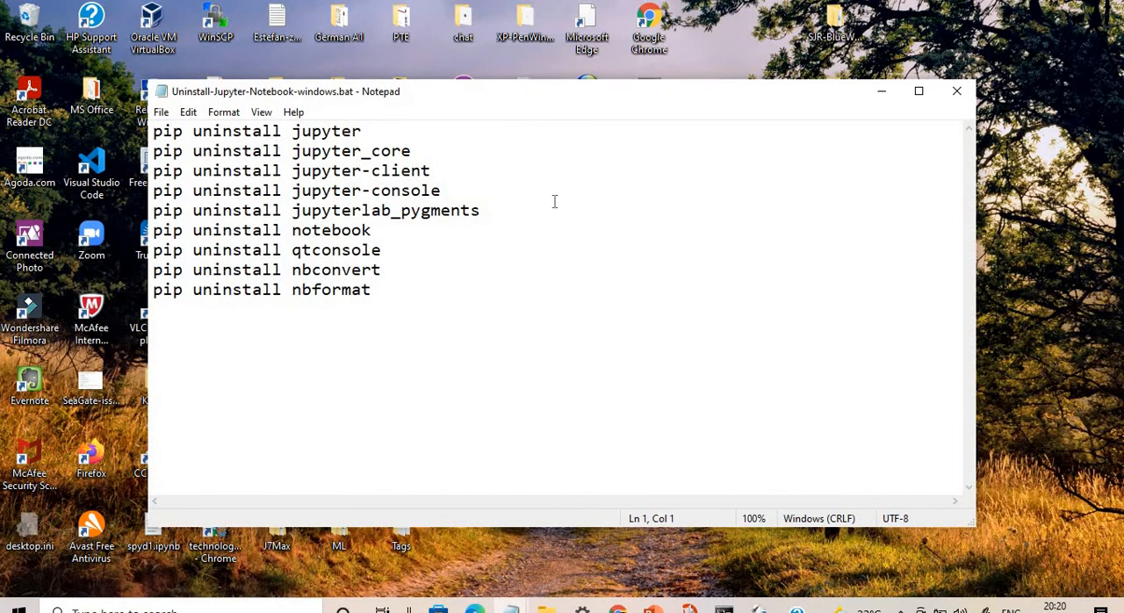
mouse_move(956, 91)
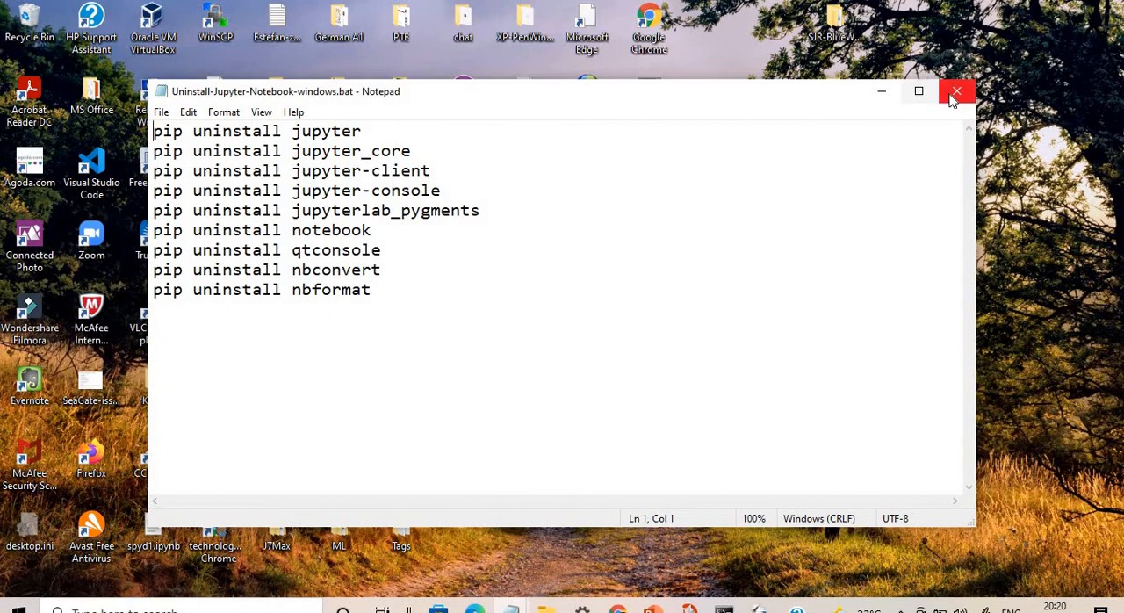
click(956, 91)
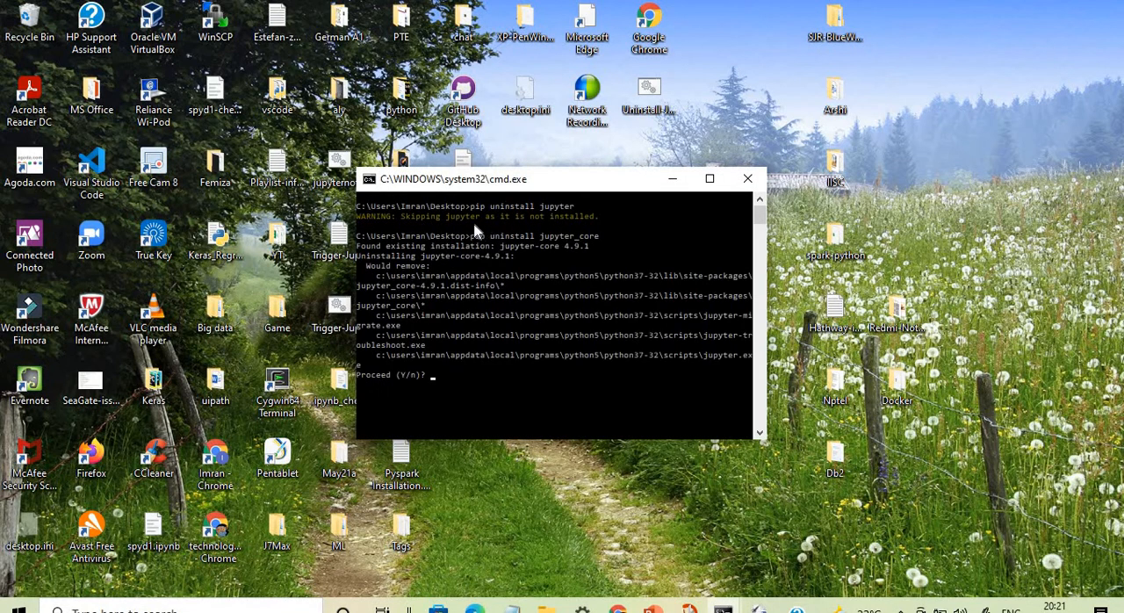
mouse_move(578, 235)
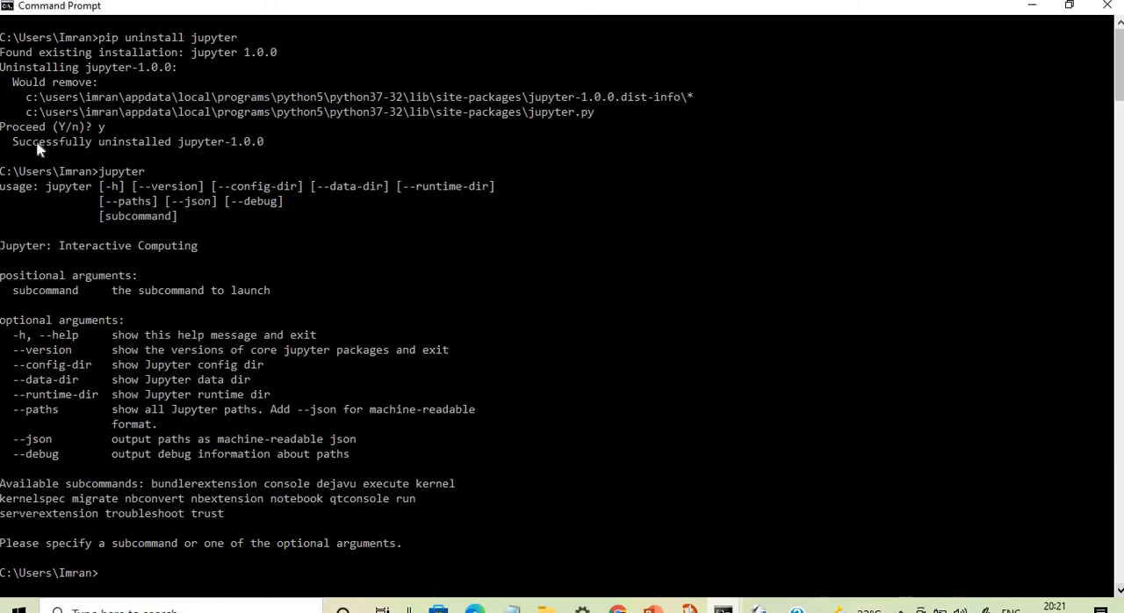
mouse_move(268, 152)
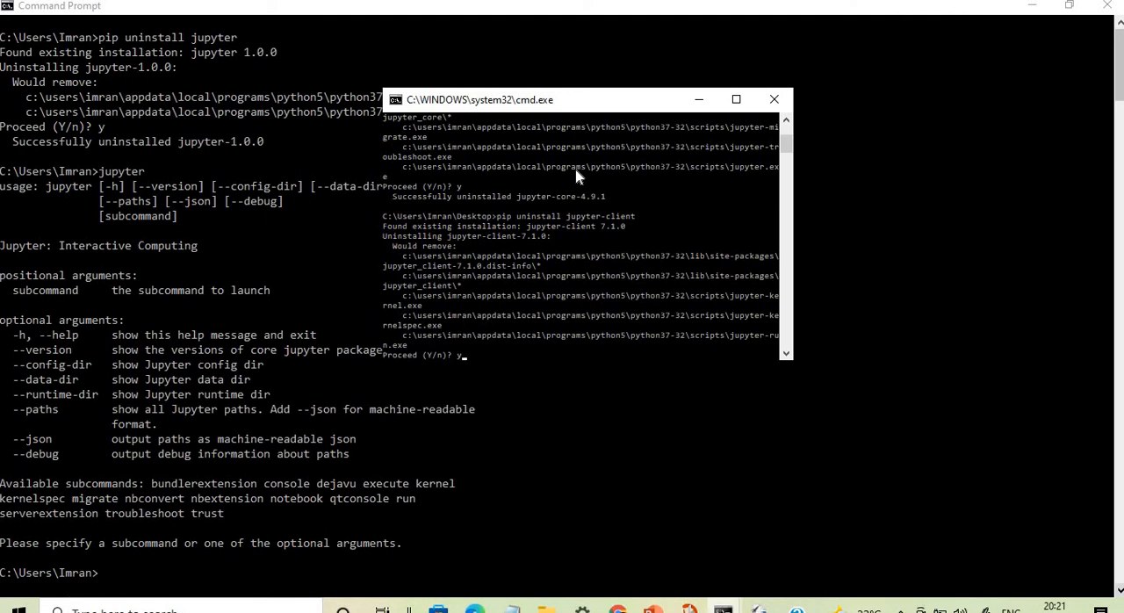
mouse_move(512, 271)
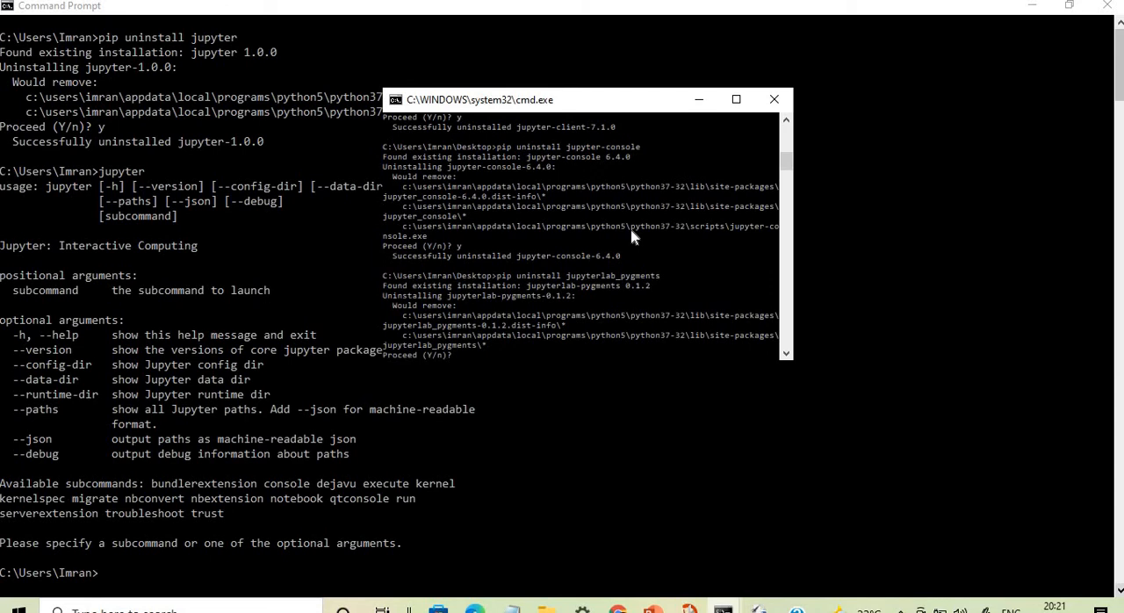
Step: Answer y at the Proceed (Y/n)? prompt to remove the Jupyter package
text(yter)
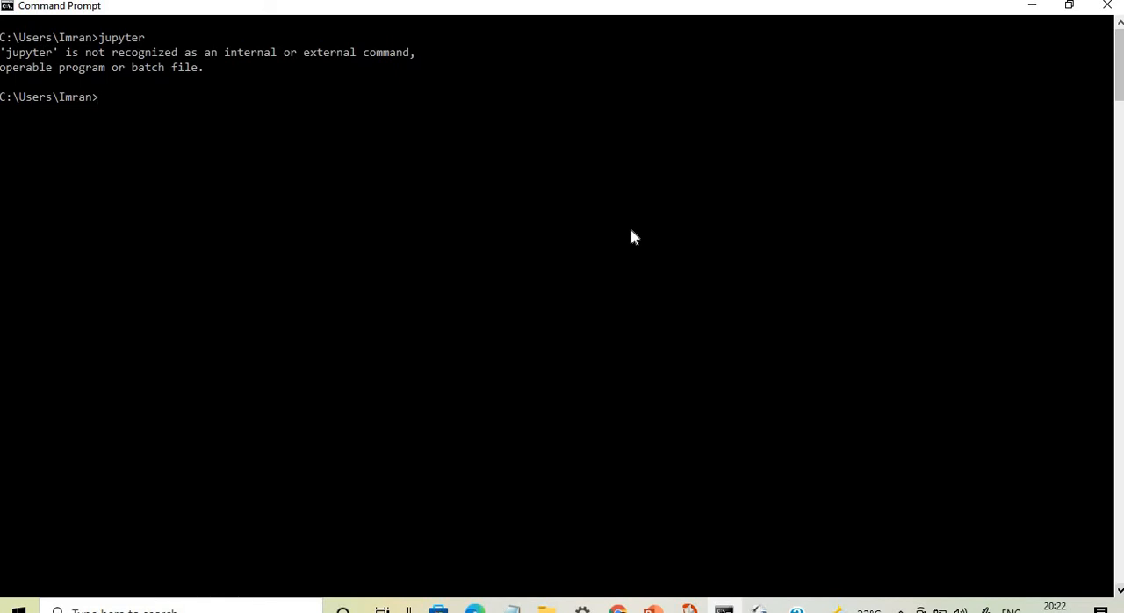
mouse_move(722, 474)
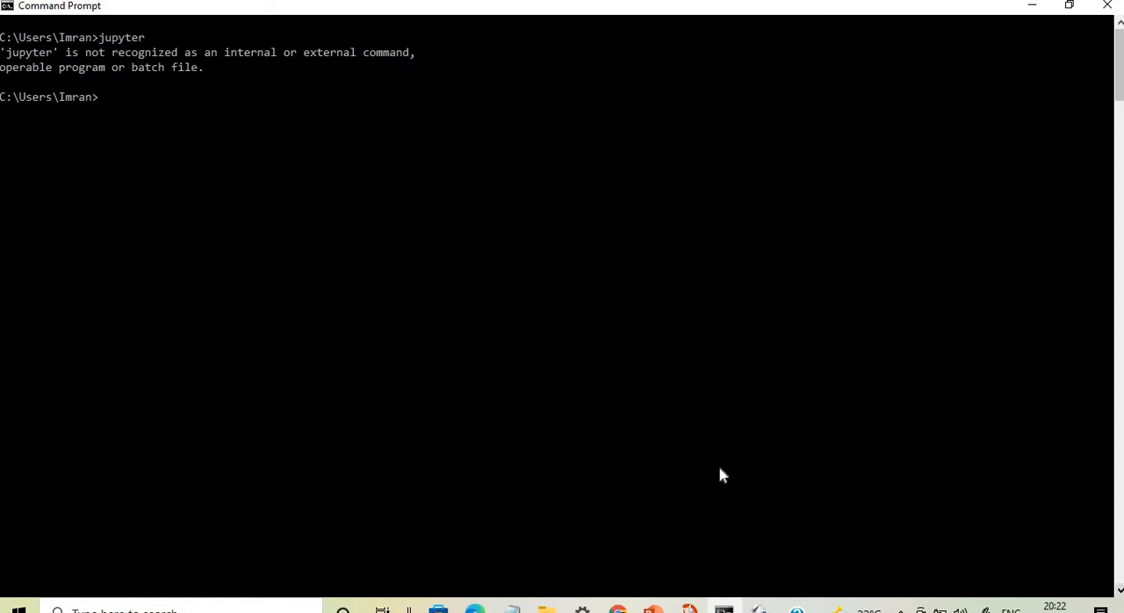